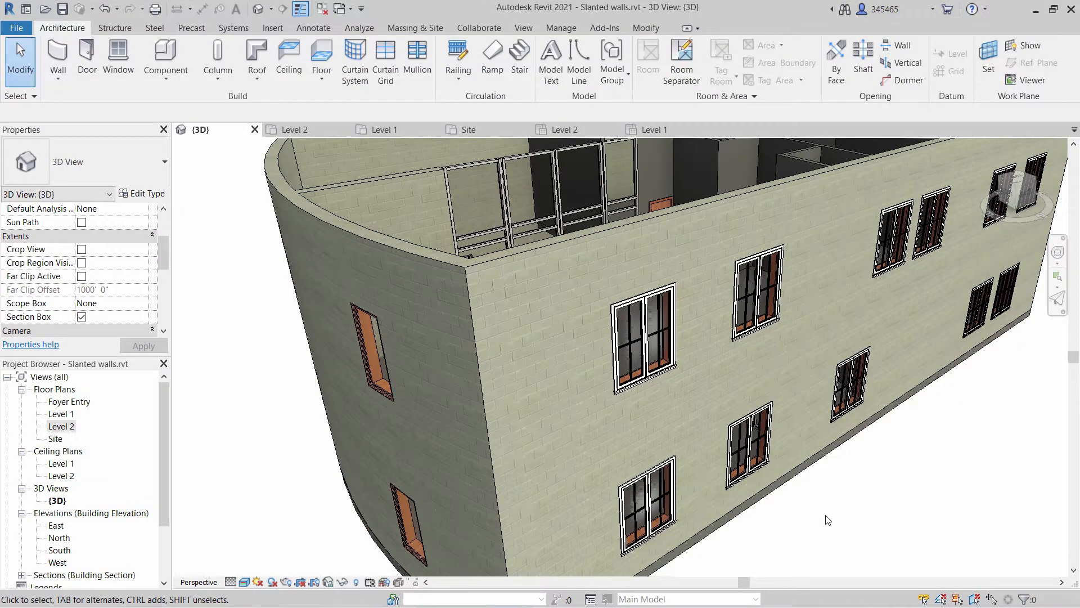
- Select the long straight Generic 12" Masonry wall to show its Cross-Section property
left_click(689, 344)
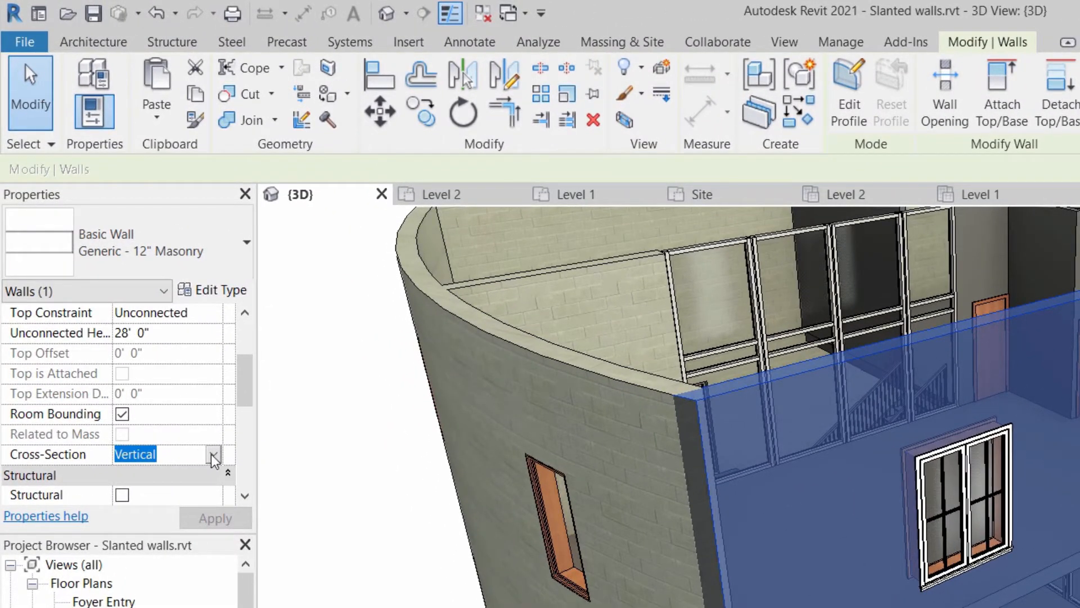
- Set the wall's Cross-Section to Slanted with Angle From Vertical 10° and apply it
left_click(213, 455)
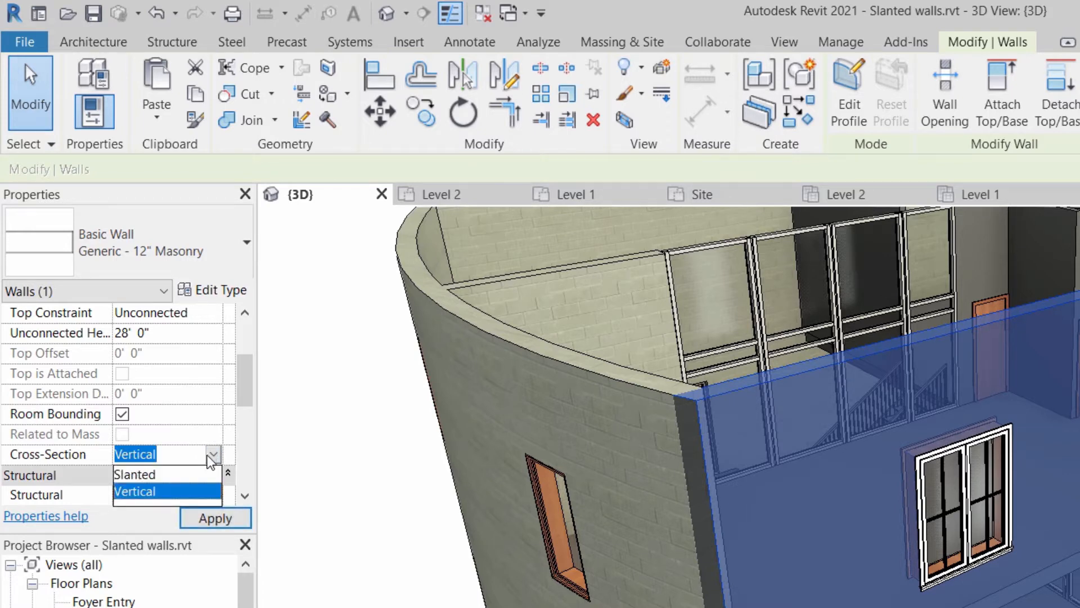
left_click(135, 473)
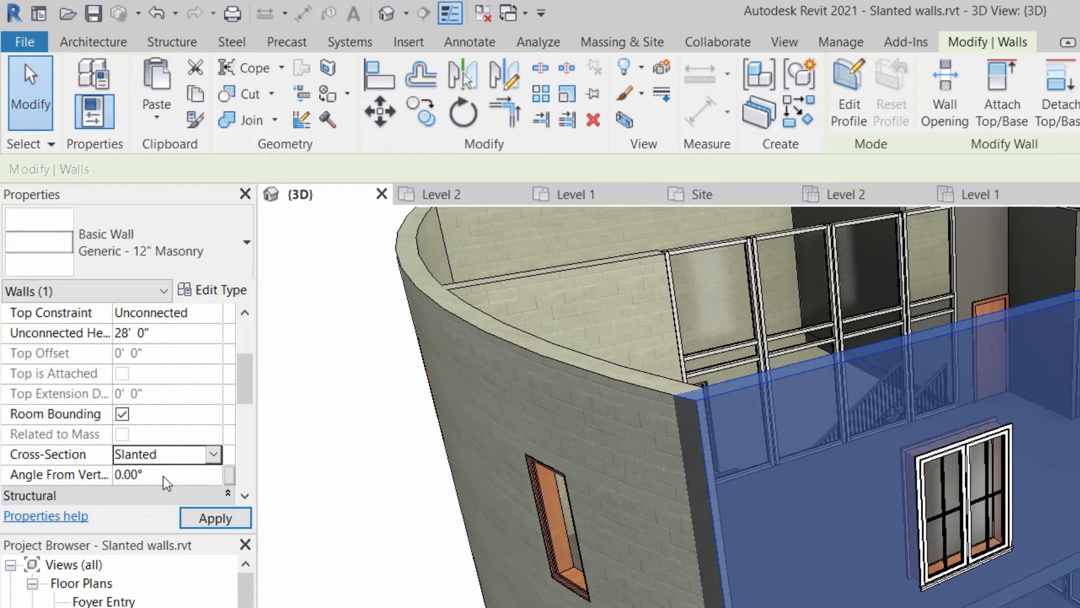
left_click(165, 474)
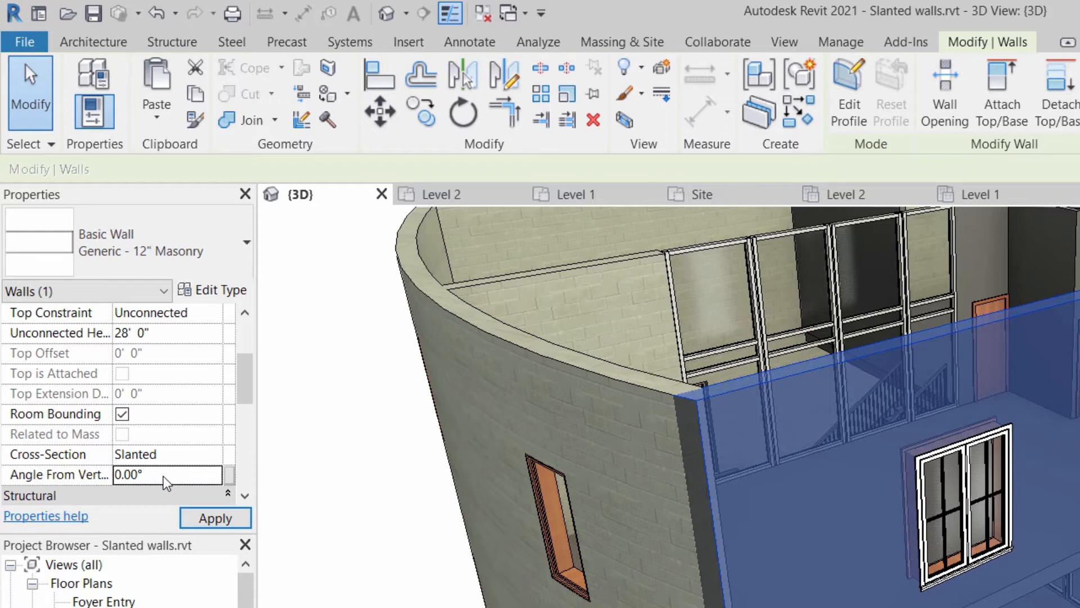
double_click(128, 474)
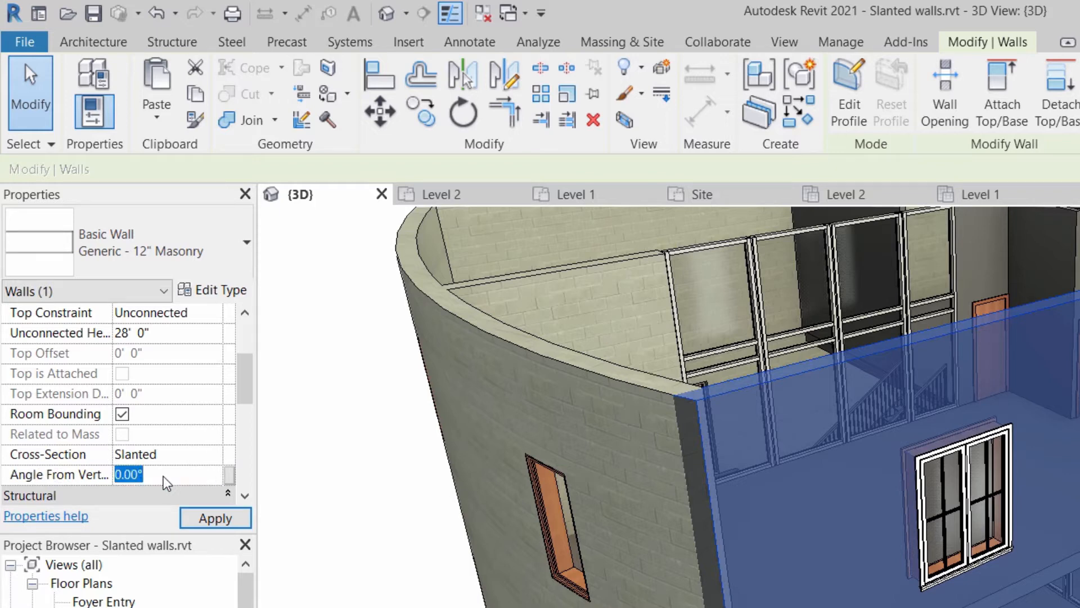
type("10")
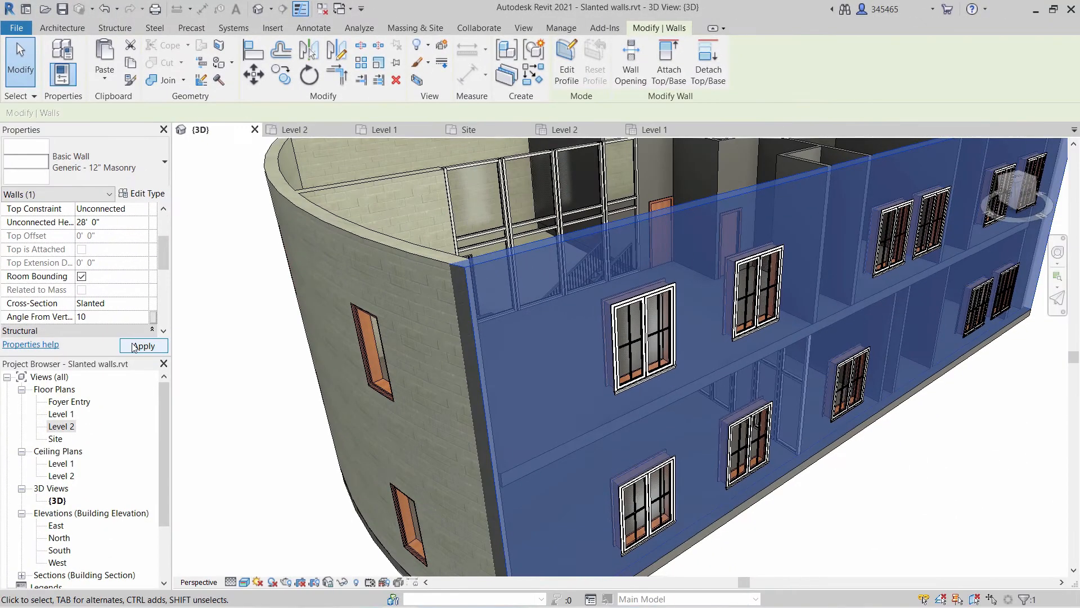
left_click(143, 346)
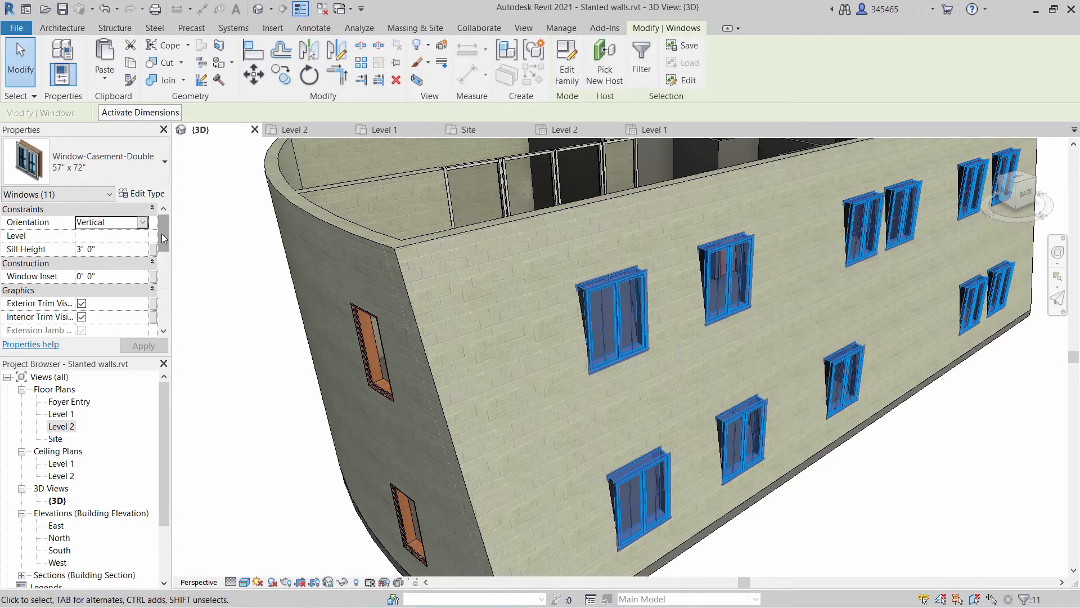
- Set the straight wall's eleven windows to Slanted orientation
left_click(142, 222)
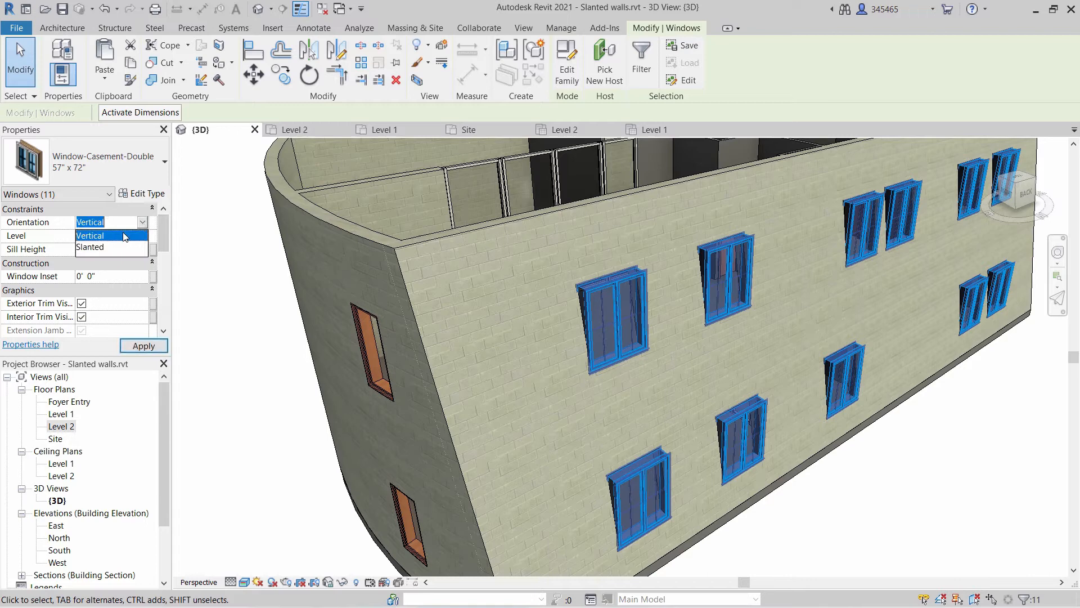
left_click(90, 247)
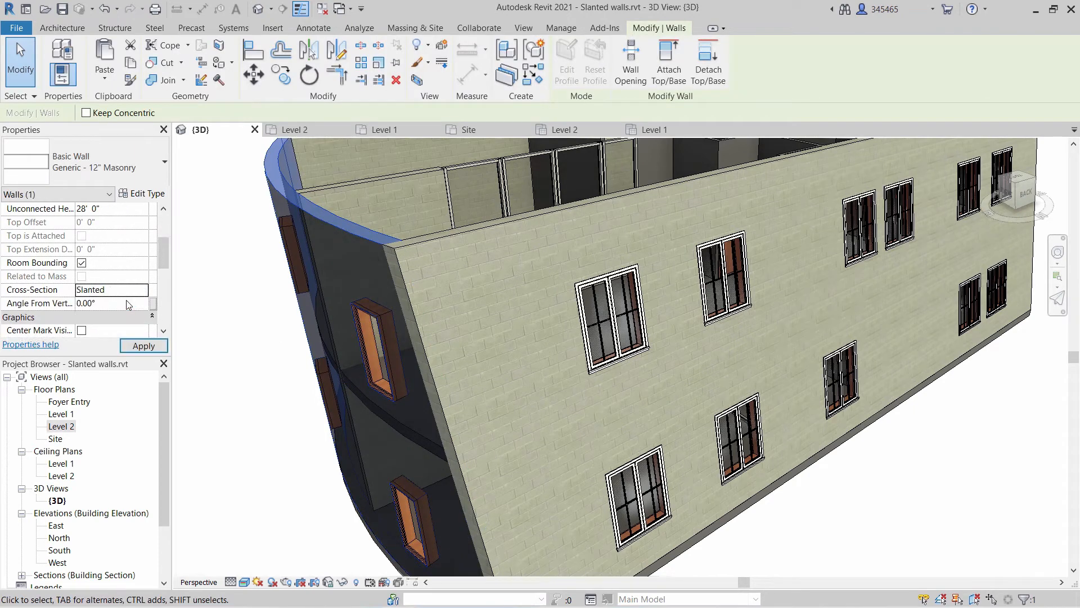
- Slant the curved wall -10° from vertical and set its four windows to Slanted orientation
type("-10")
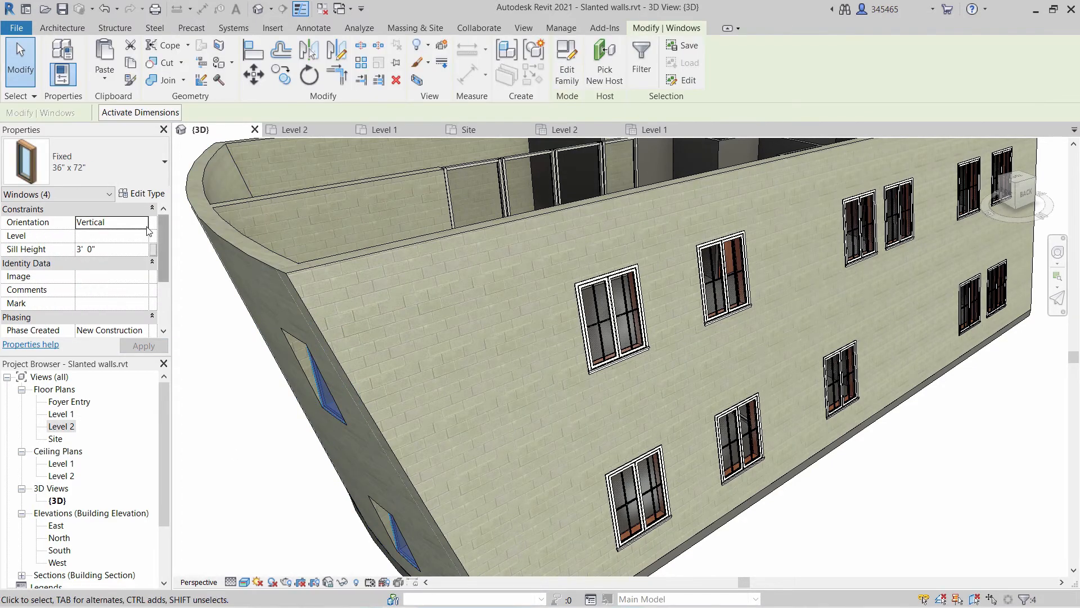
left_click(142, 222)
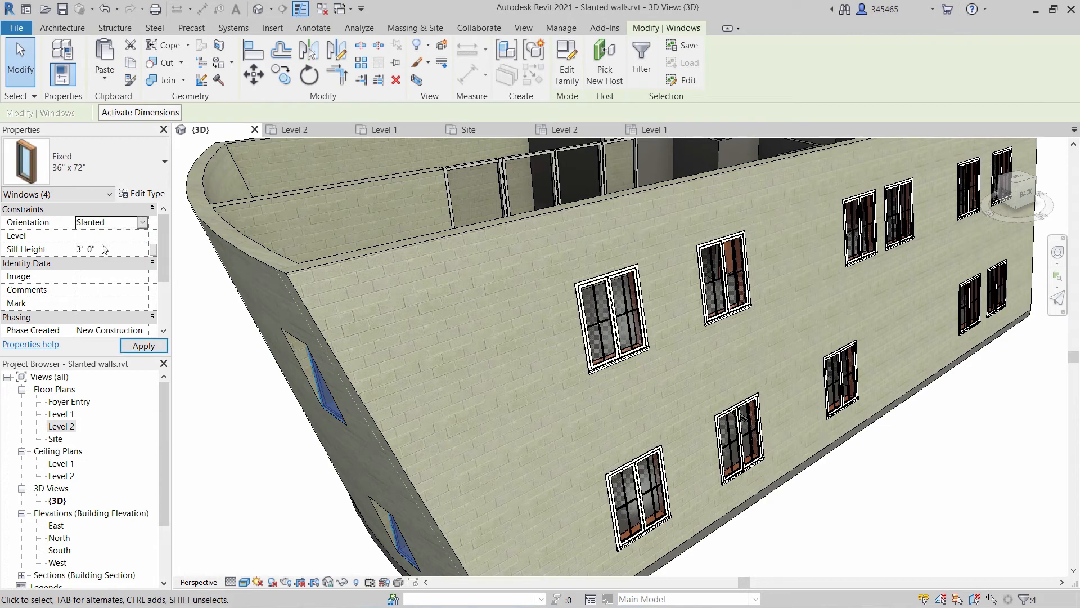